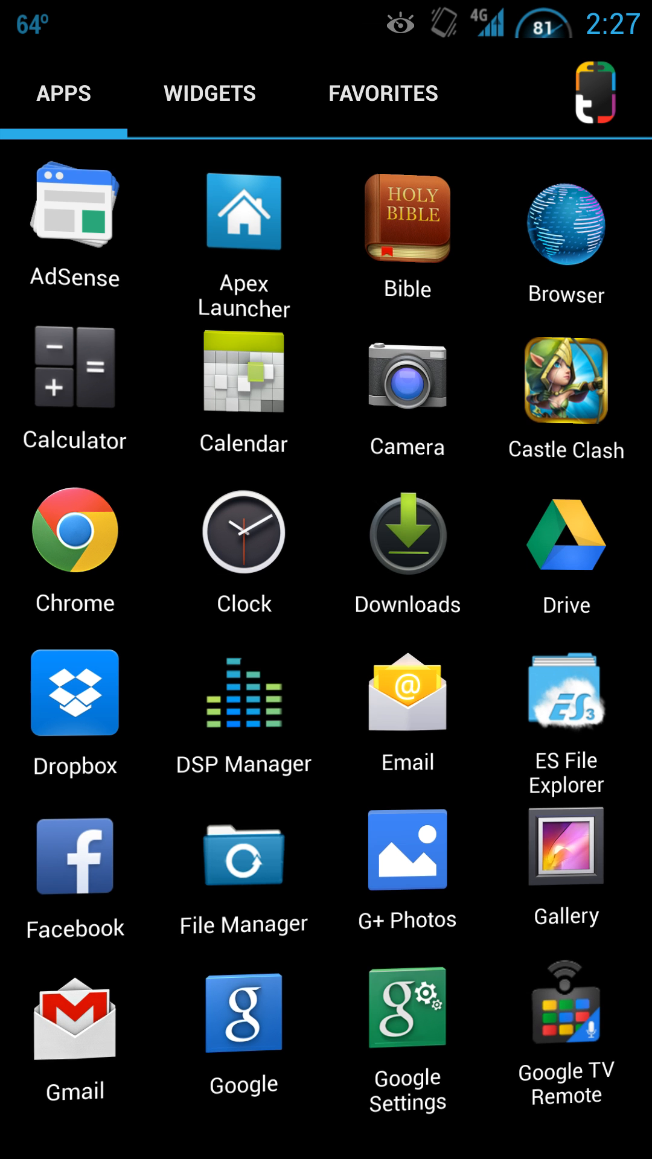
Step: Scroll through the app drawer pages to find and launch Themer
scroll("left", 3)
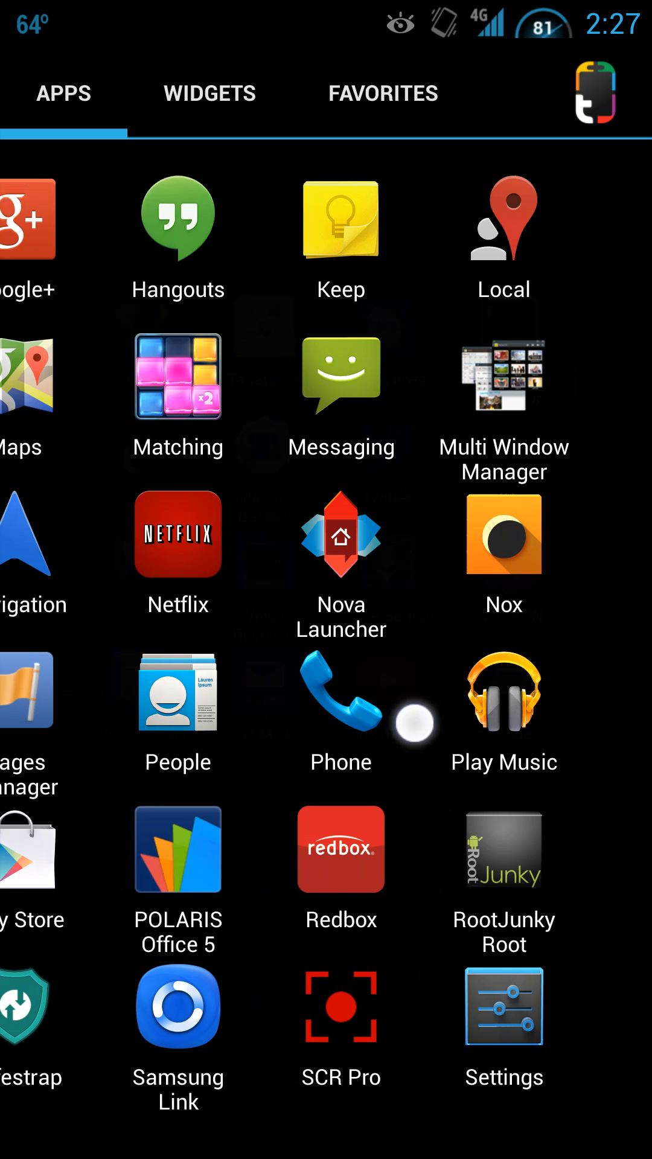
scroll("down", 3)
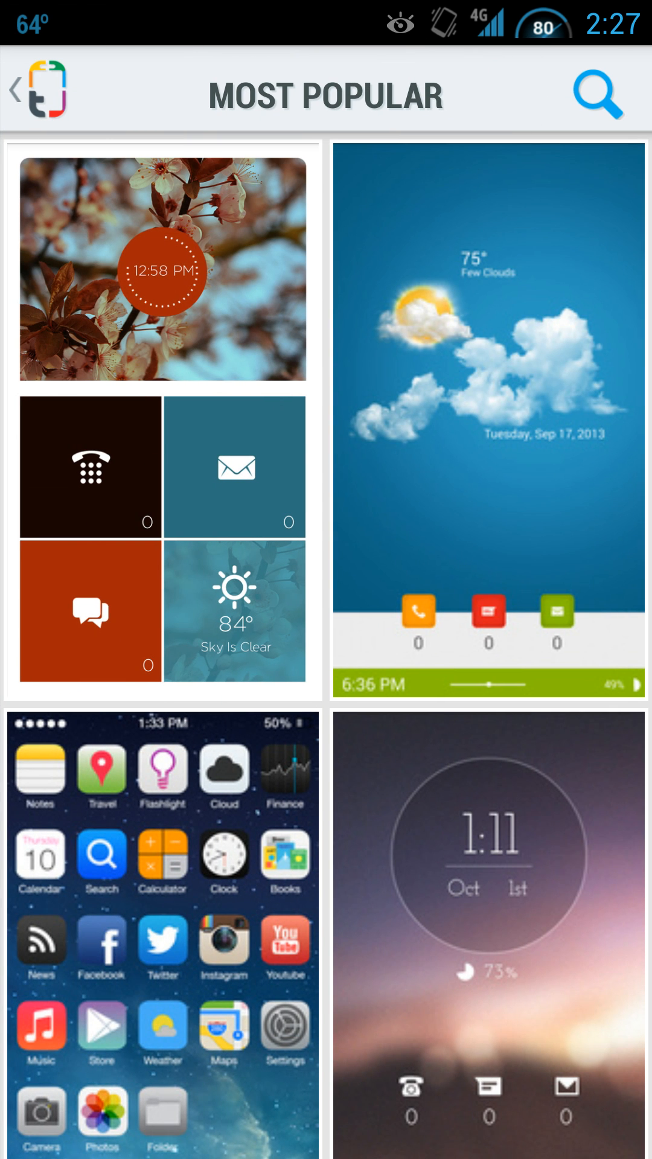
scroll("down", 3)
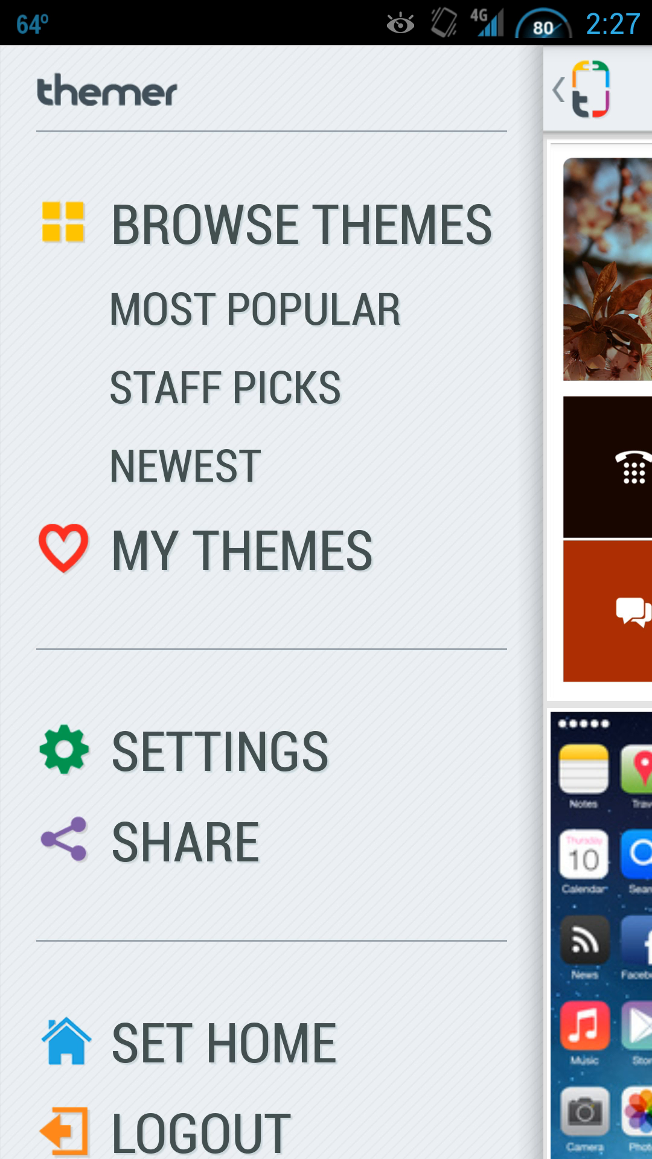
left_click(254, 309)
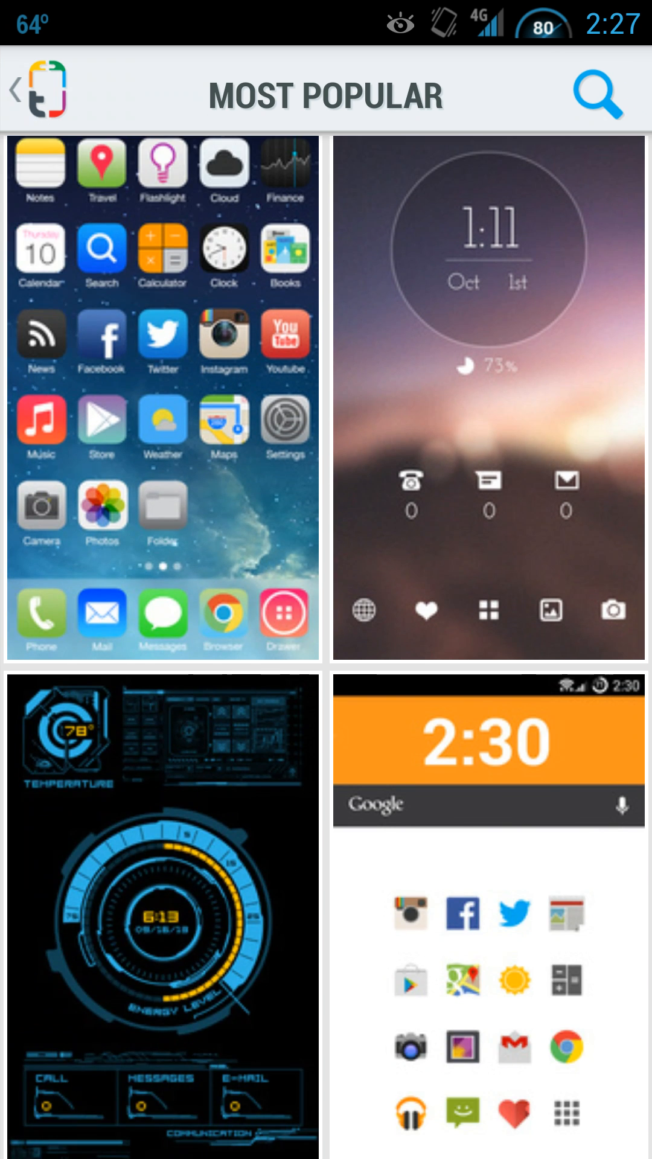
scroll("down", 3)
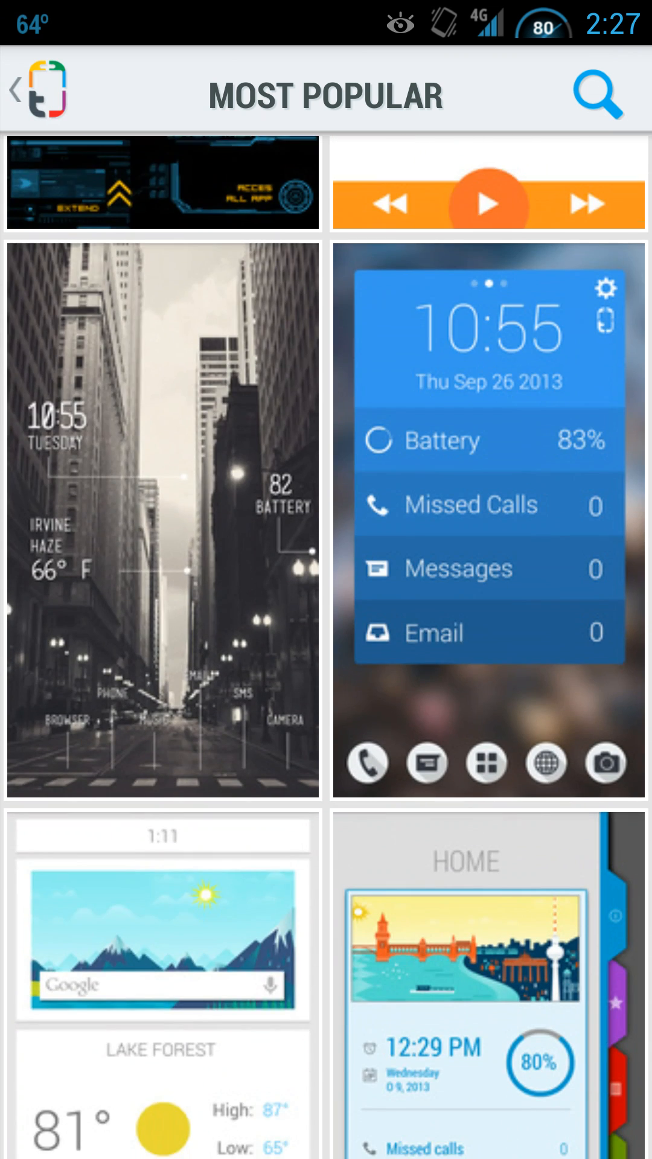
scroll("down", 3)
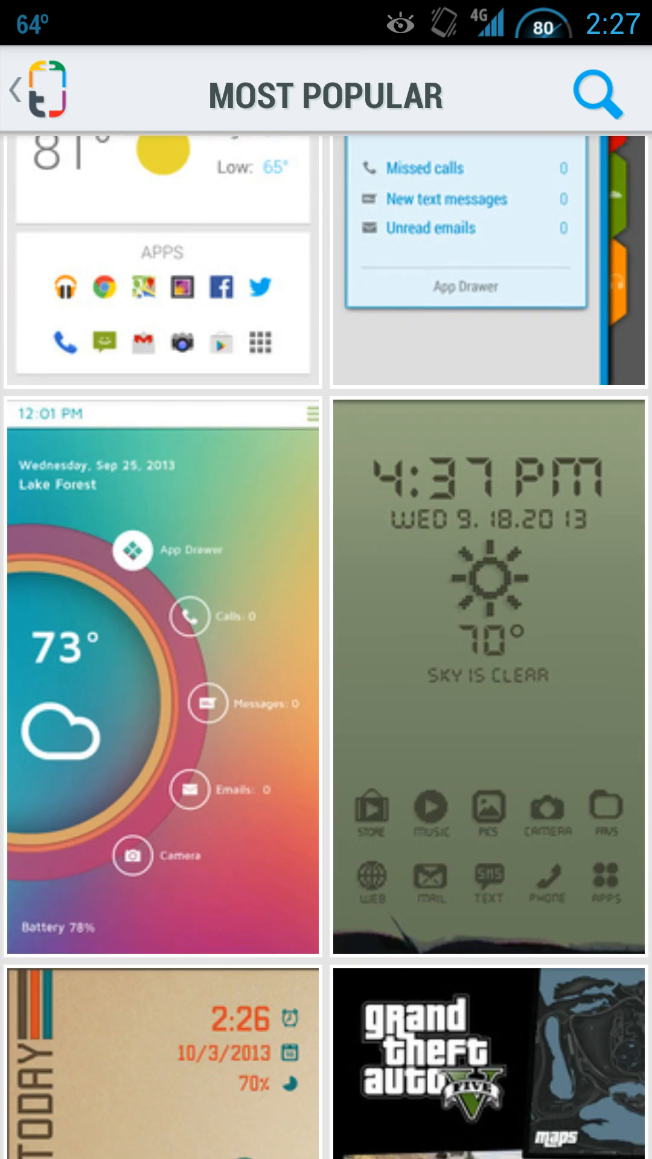
scroll("down", 3)
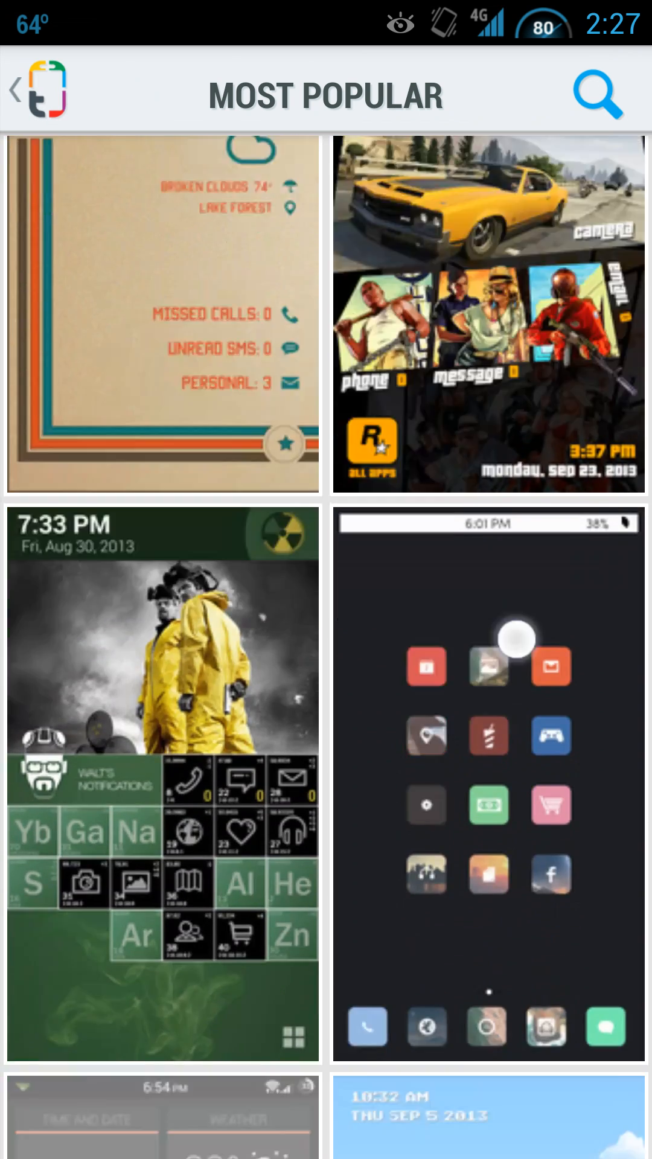
Step: Scroll the Most Popular gallery and bring up Themer's navigation menu
scroll("down", 3)
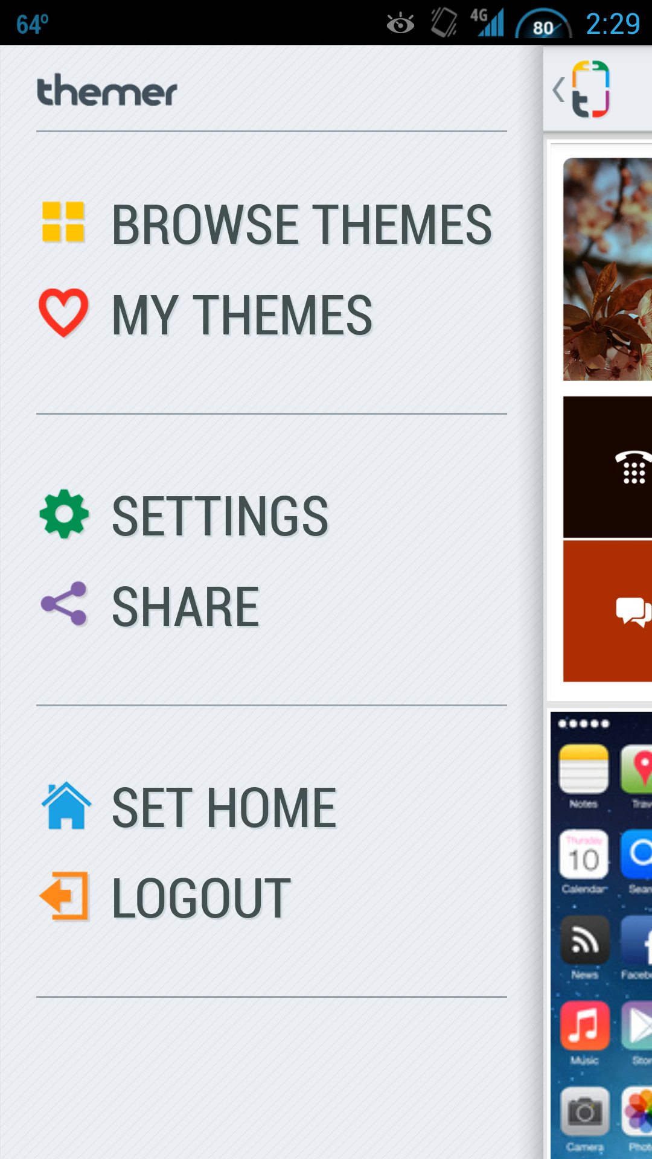
Step: Choose Themer as the home app with Always and dismiss the clear-defaults note
left_click(221, 804)
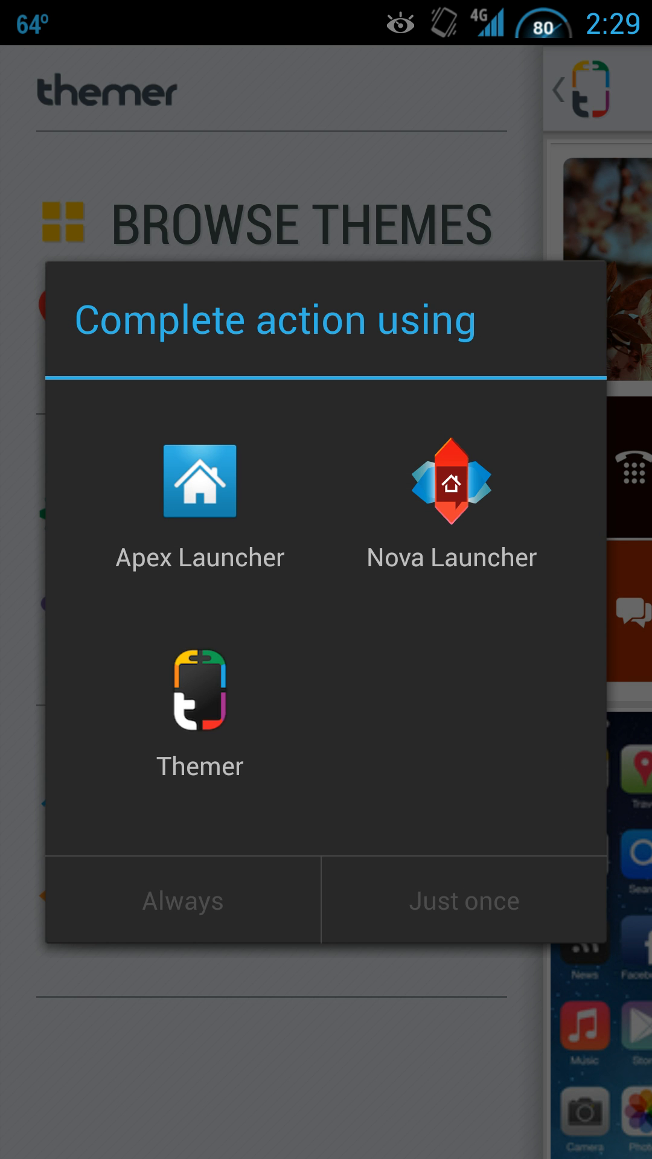
left_click(199, 691)
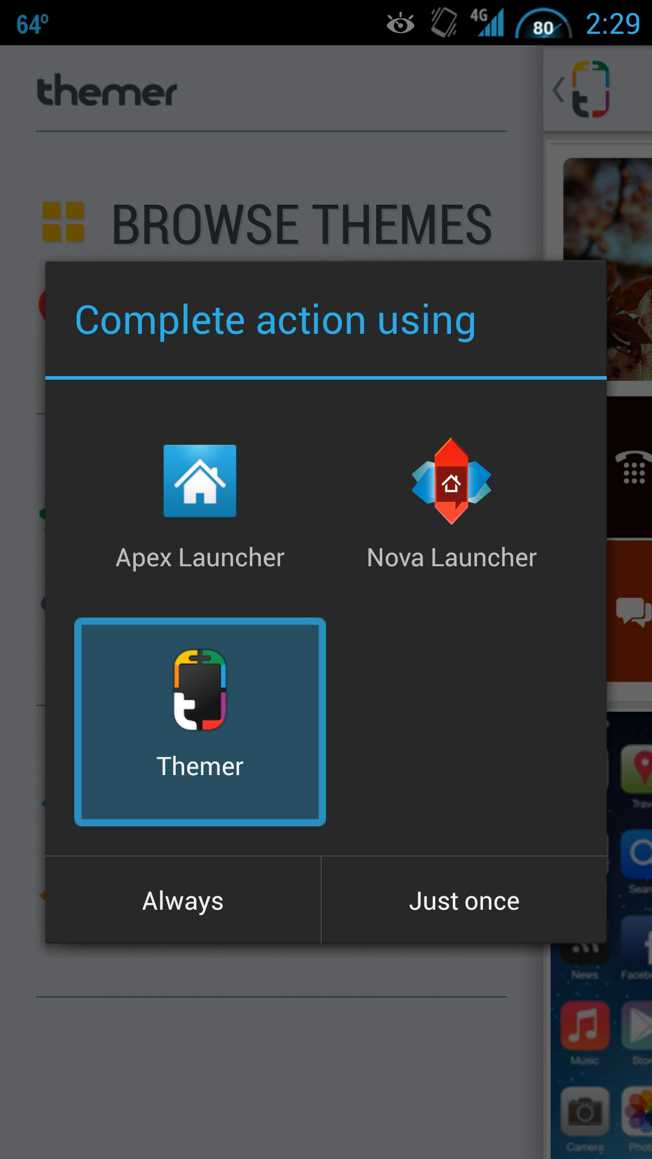
left_click(198, 720)
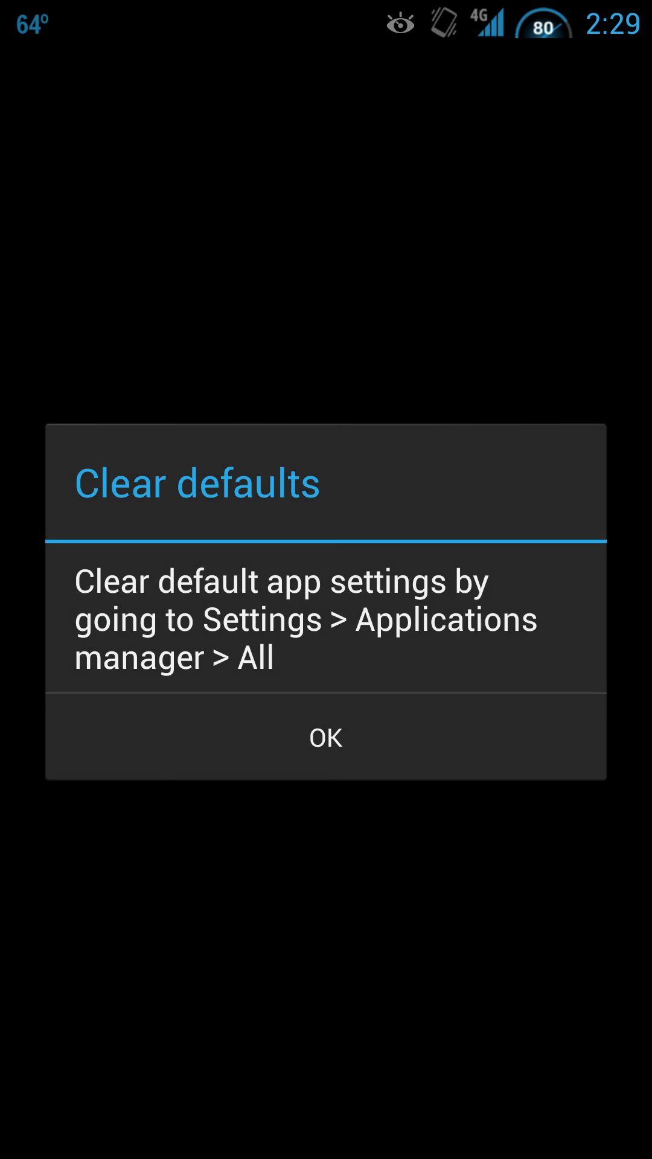
left_click(325, 737)
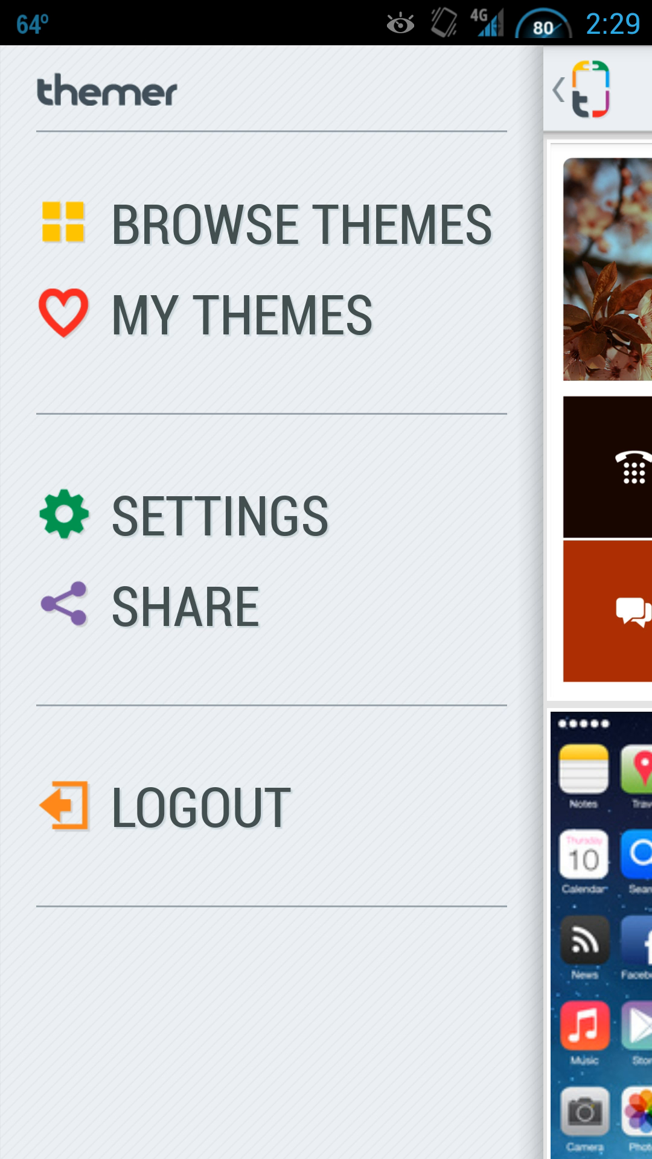
left_click(240, 313)
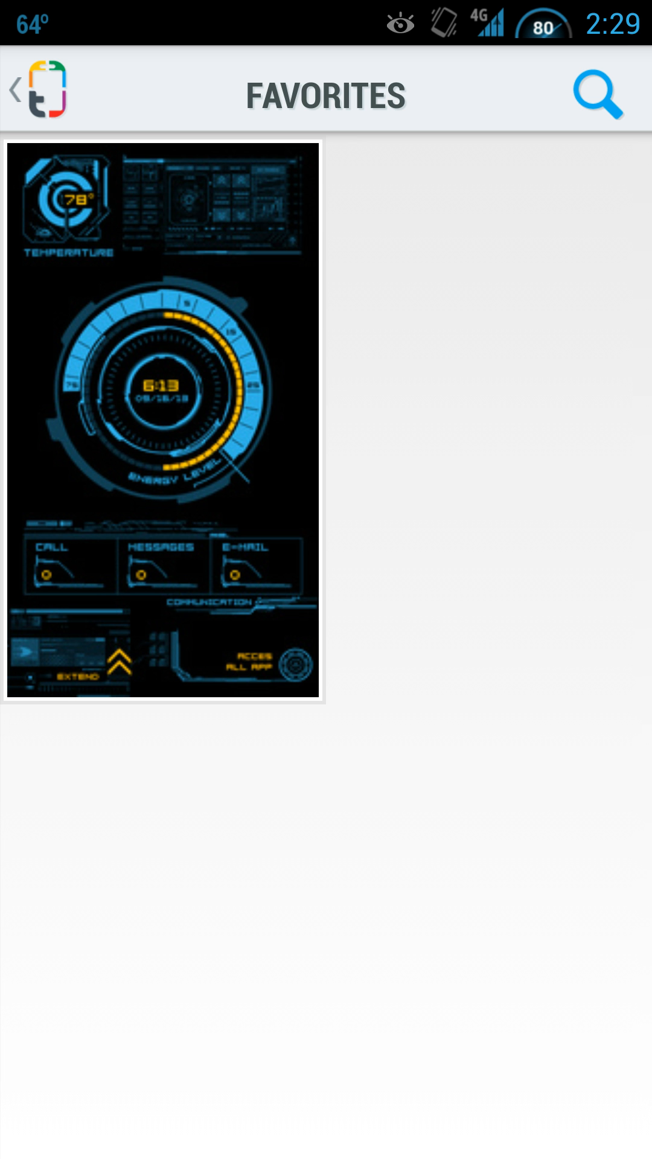
left_click(162, 421)
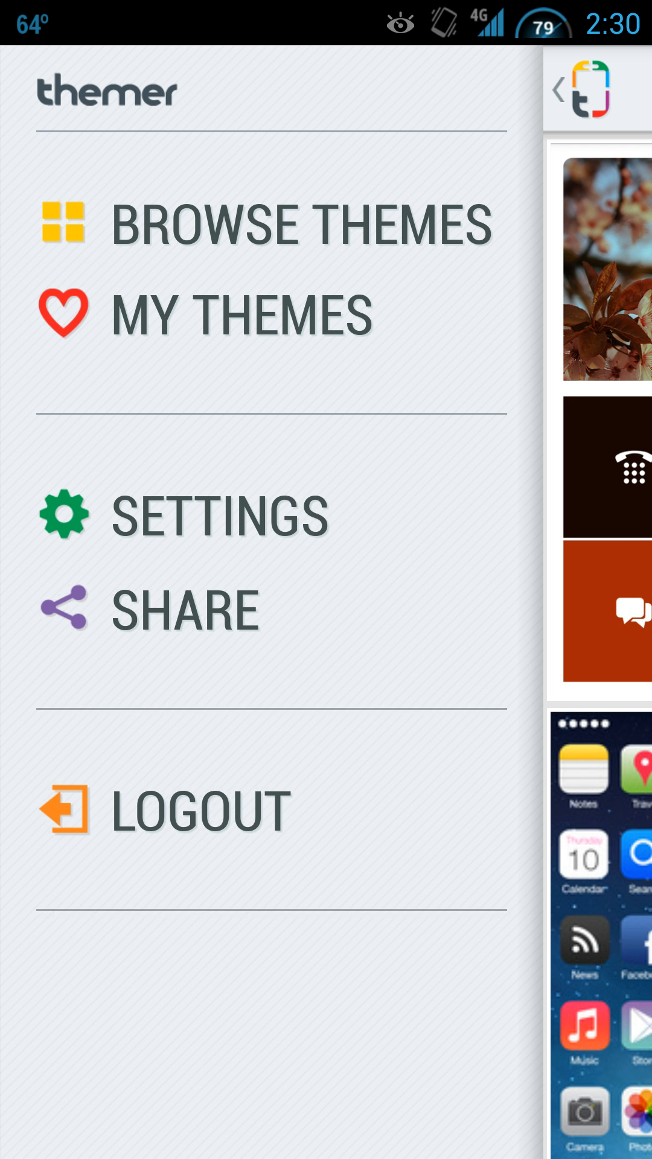
Step: Expand Settings in the drawer and go into Advanced Settings
left_click(218, 514)
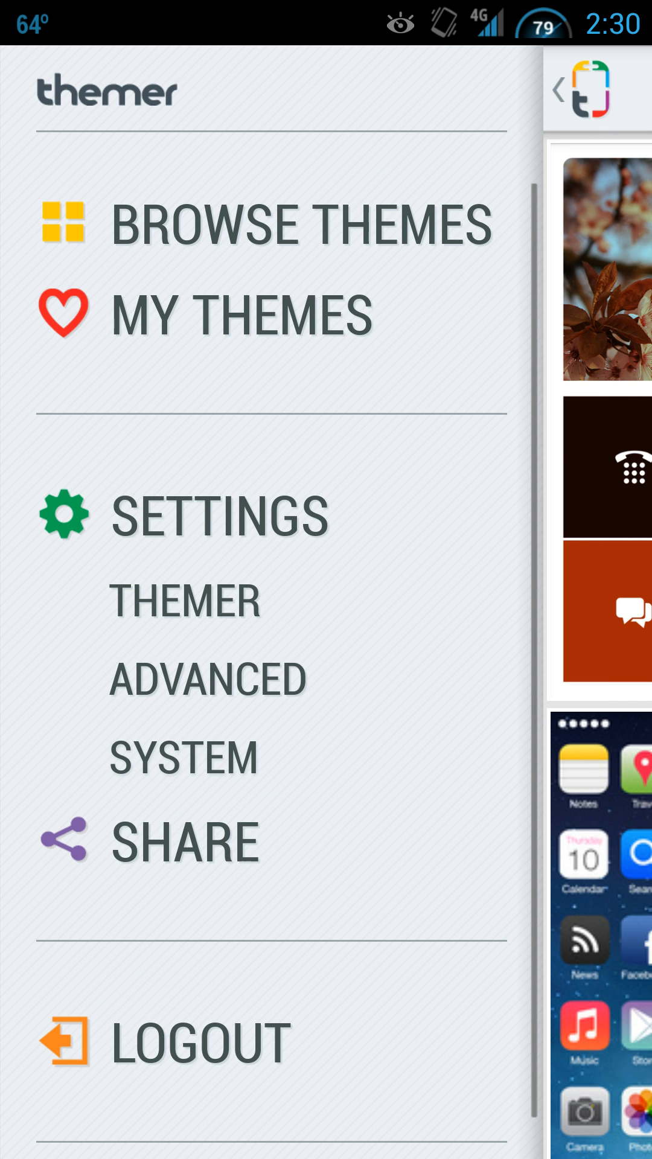
left_click(208, 678)
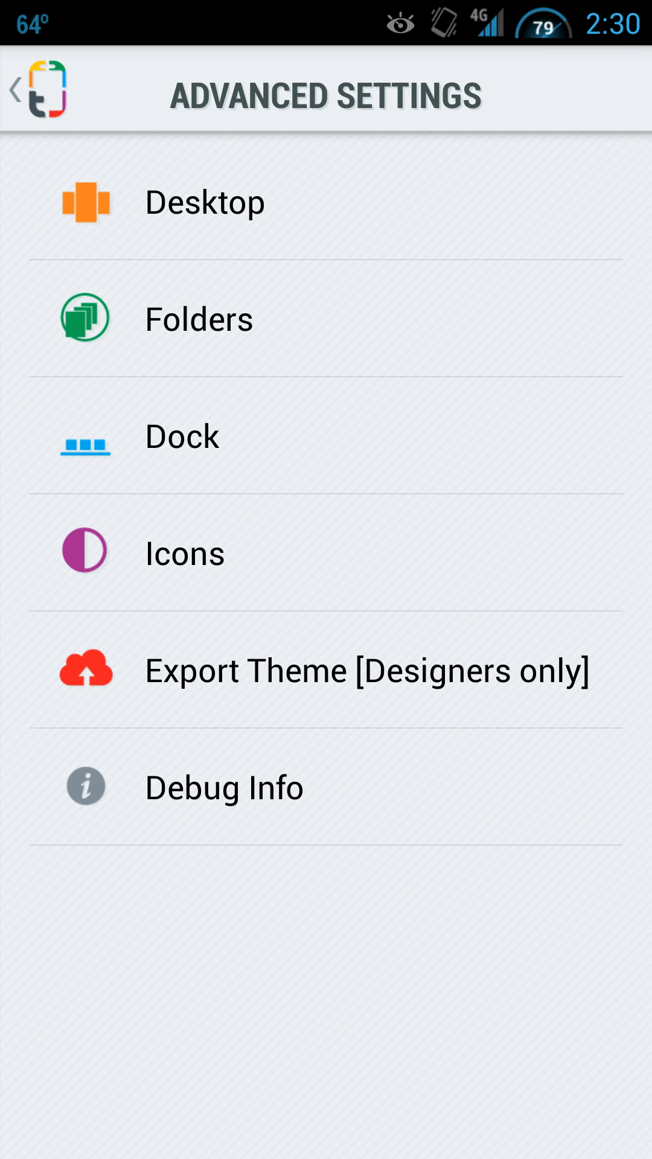
Step: Browse the Desktop layout settings and return to the Advanced list
left_click(204, 201)
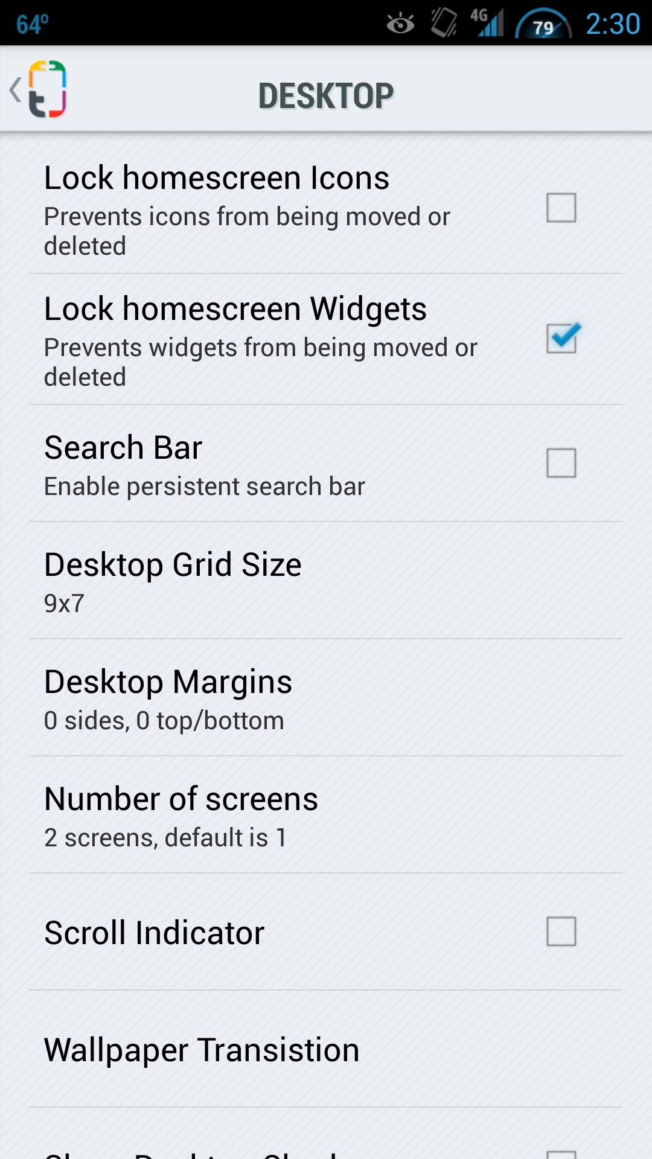
scroll("down", 3)
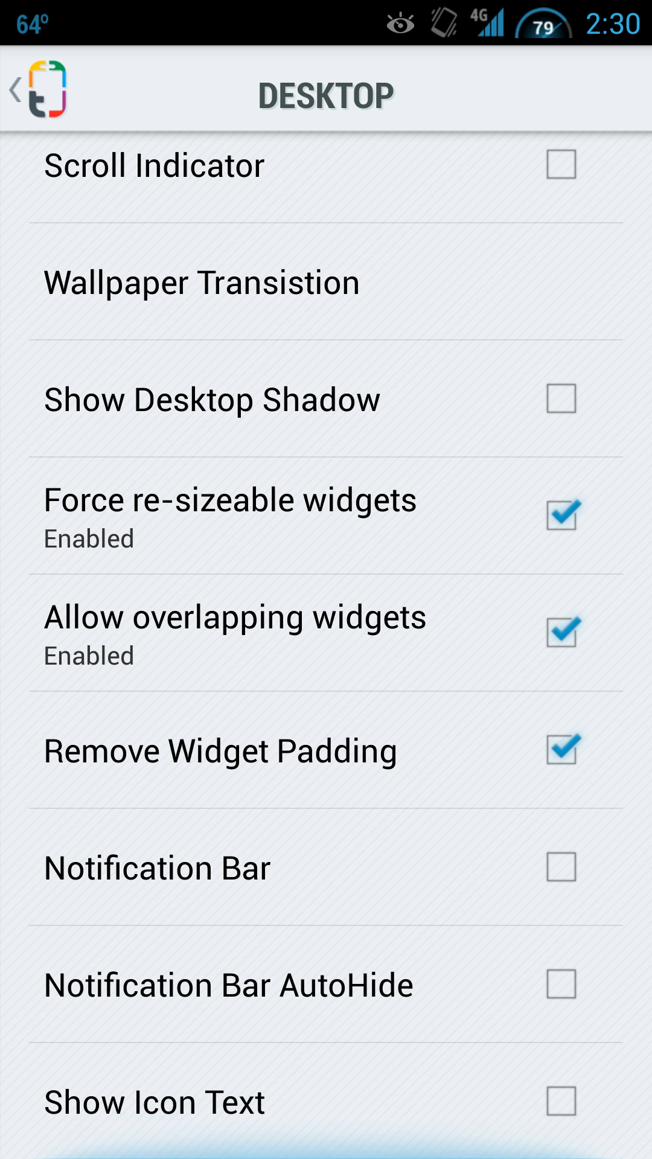
scroll("down", 3)
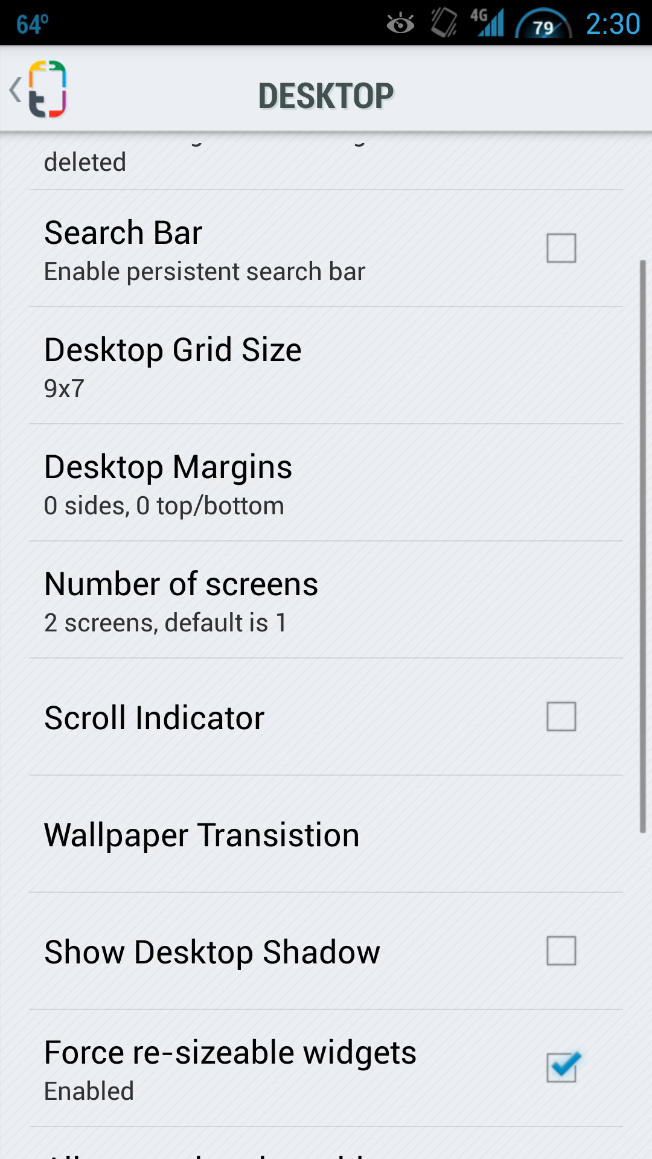
left_click(33, 89)
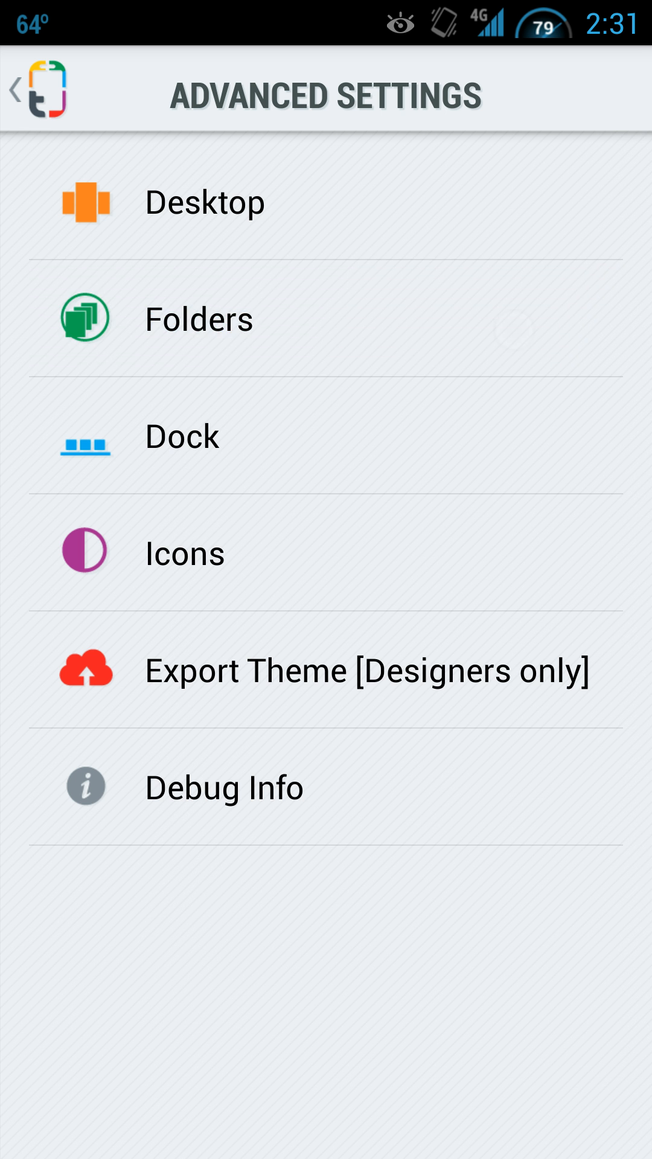
Step: Look through Folder and Dock settings, where Show Dock and Show Dock Divider are off
left_click(198, 319)
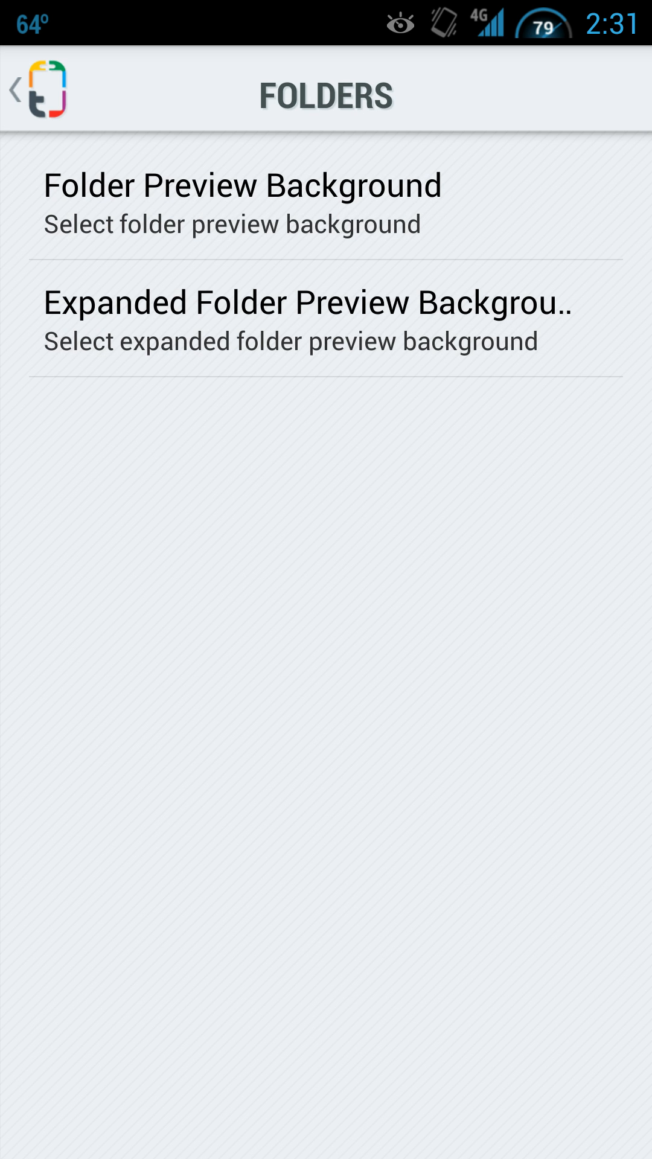
left_click(15, 88)
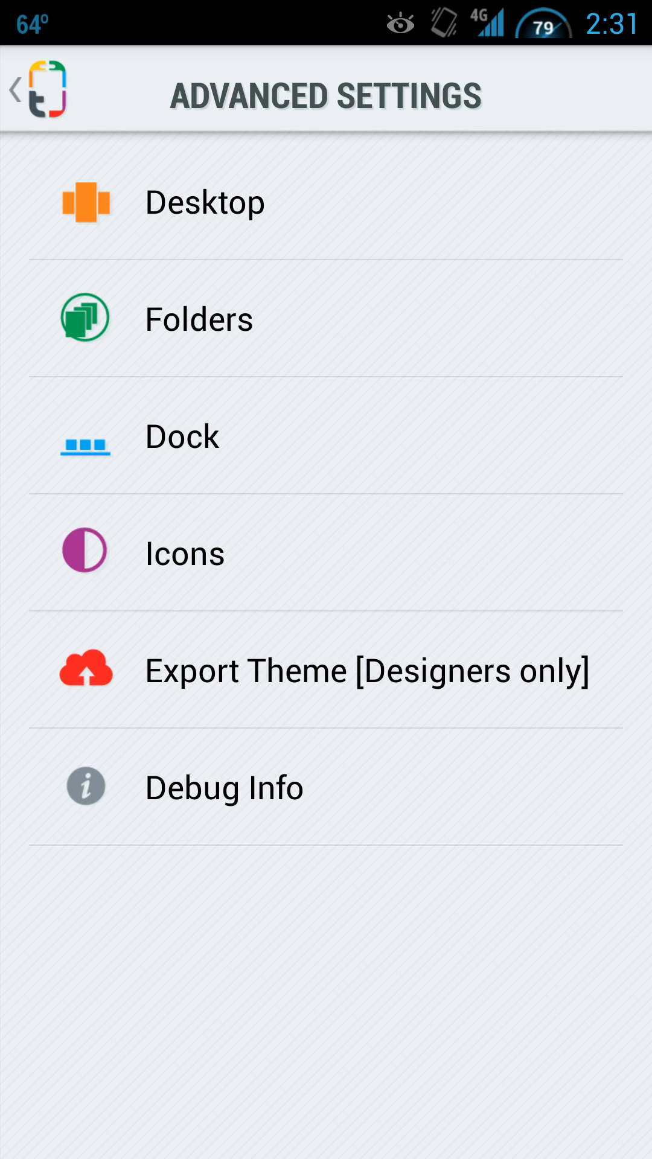
left_click(184, 552)
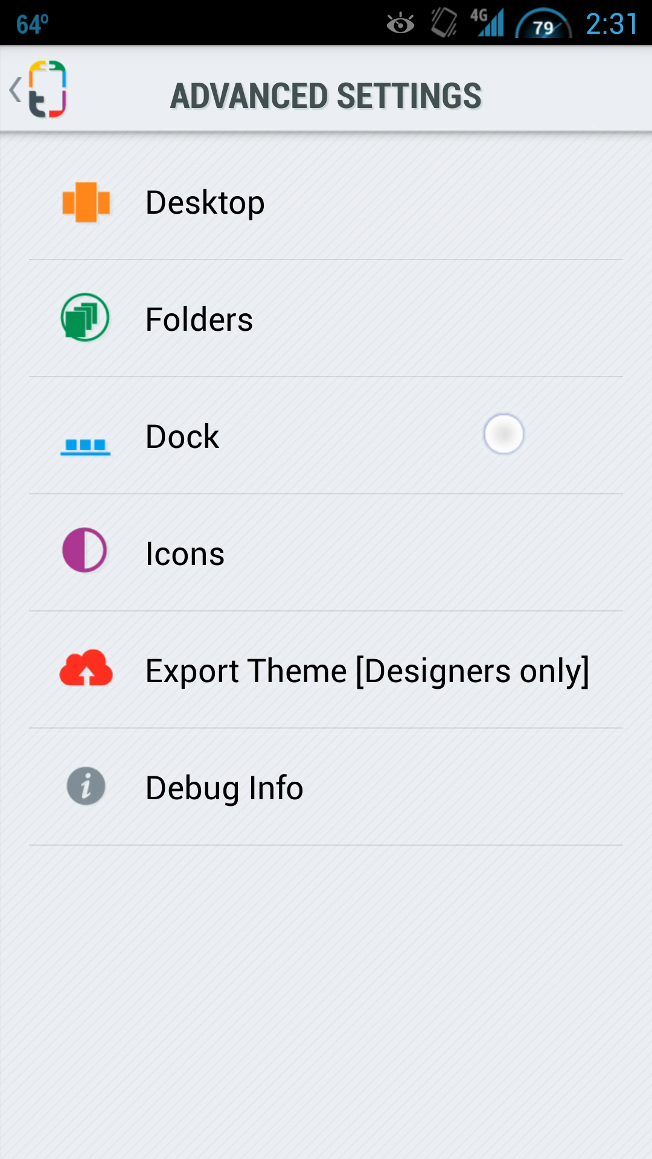
left_click(181, 436)
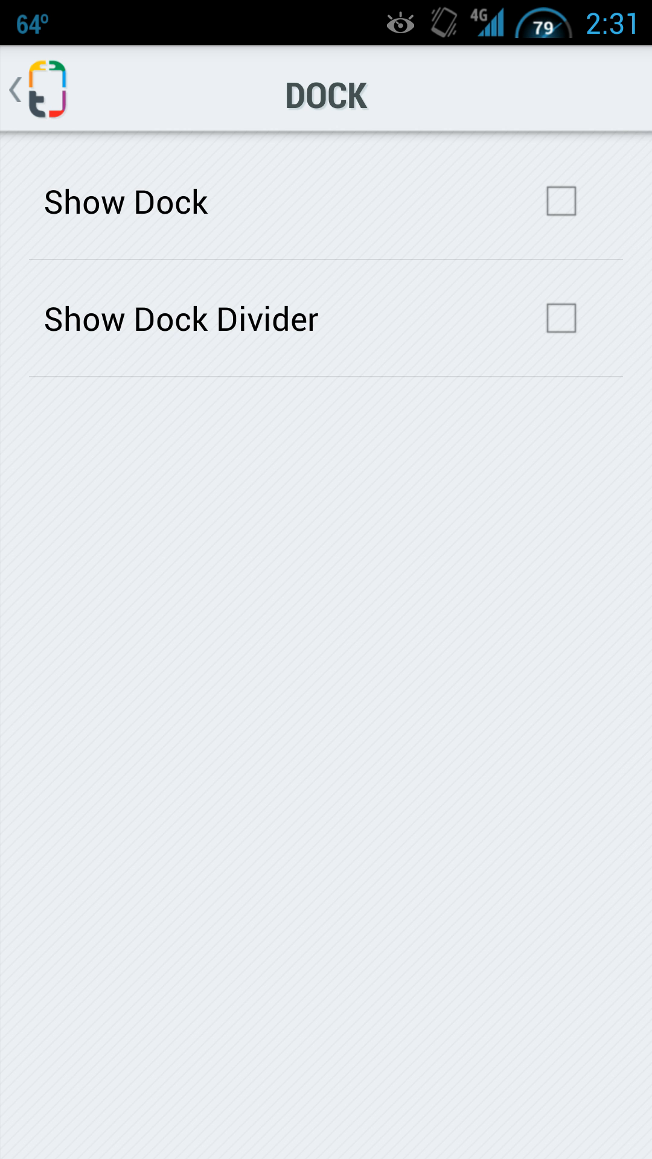
left_click(14, 88)
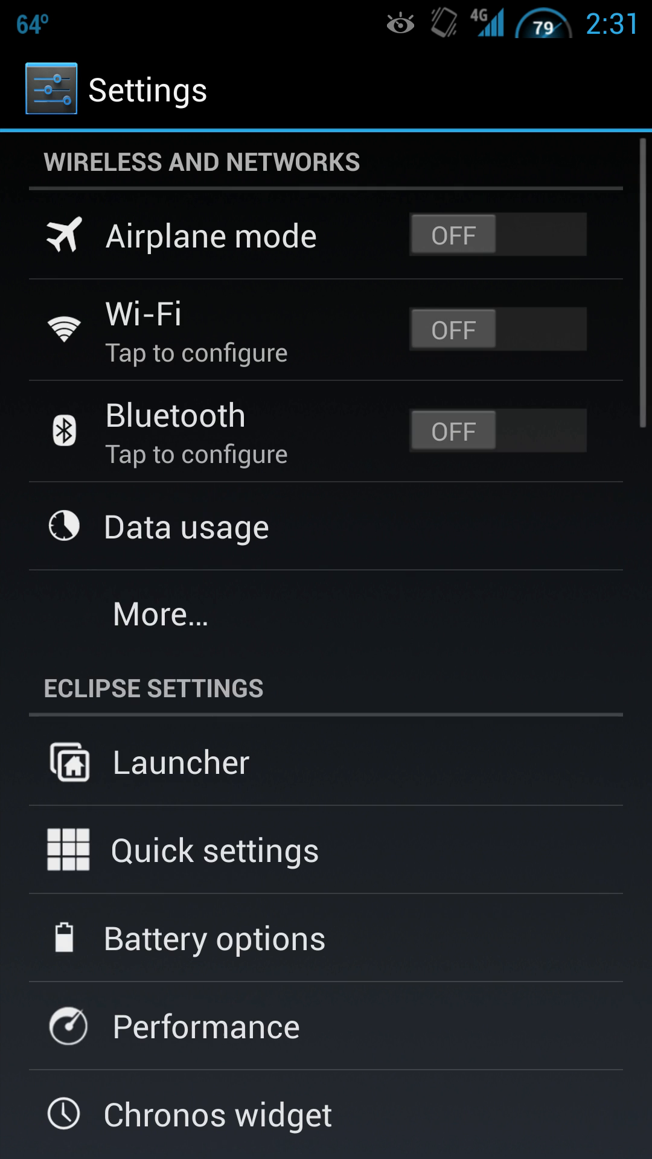
Step: Scroll through the phone's system Settings list, then return to Themer's menu
scroll("down", 3)
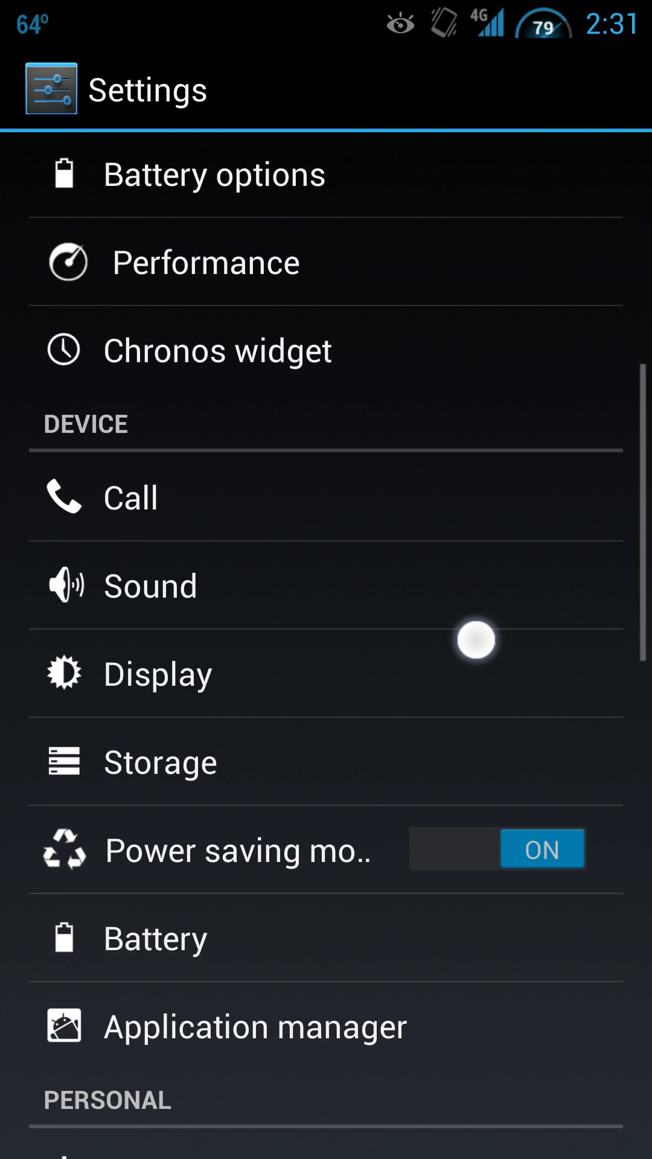
scroll("down", 3)
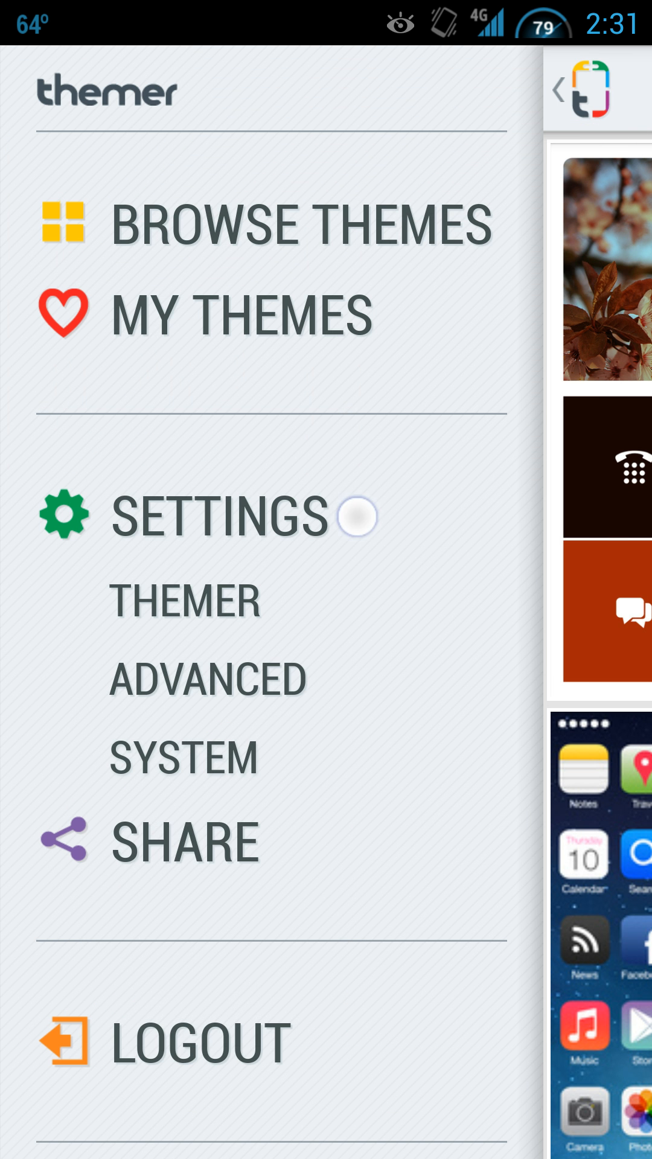
Step: Go to Themer's own settings page and its App Preferences list
left_click(356, 516)
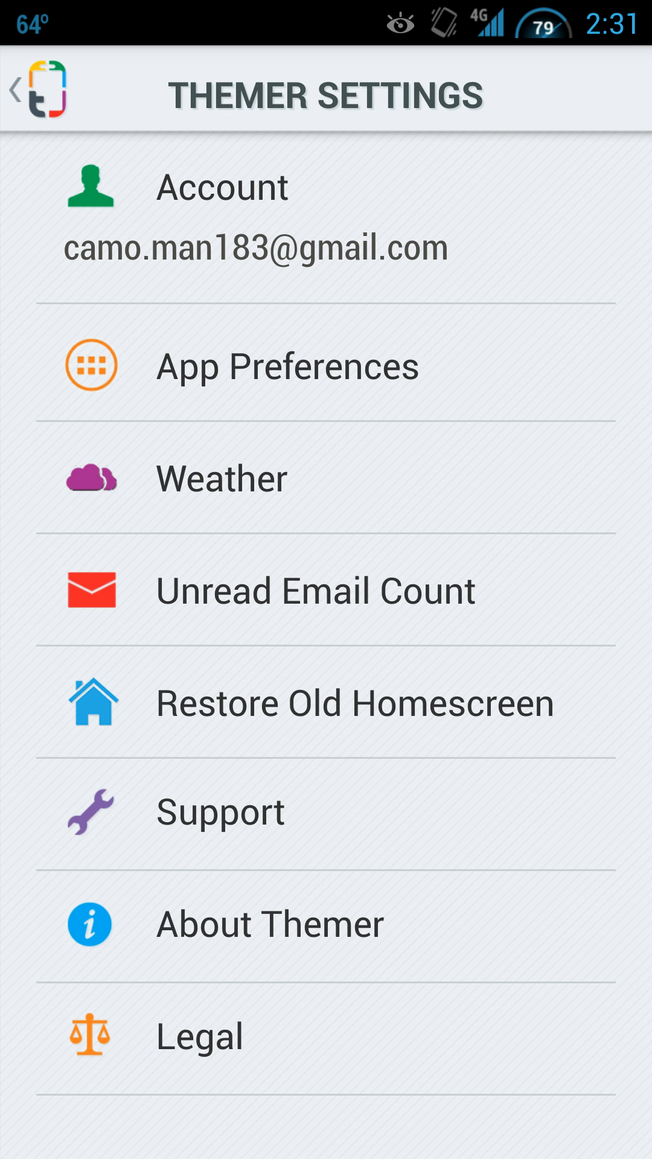
left_click(287, 365)
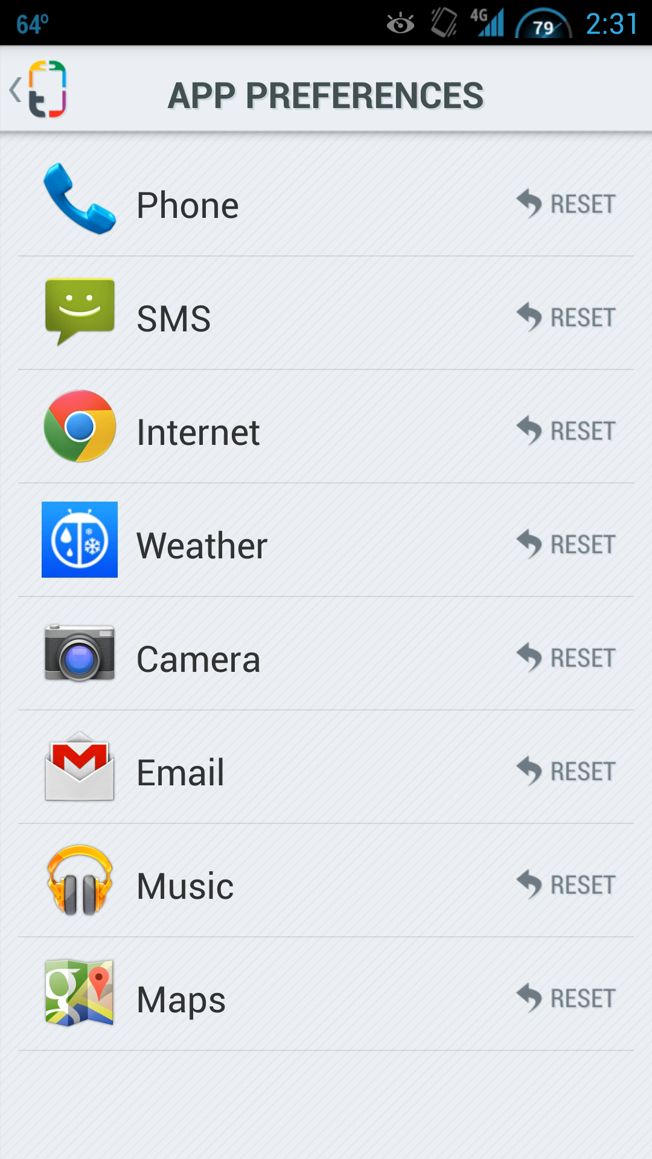
Step: Reset the Email preference, select the Internet row, and return to the futuristic home screen
left_click(366, 795)
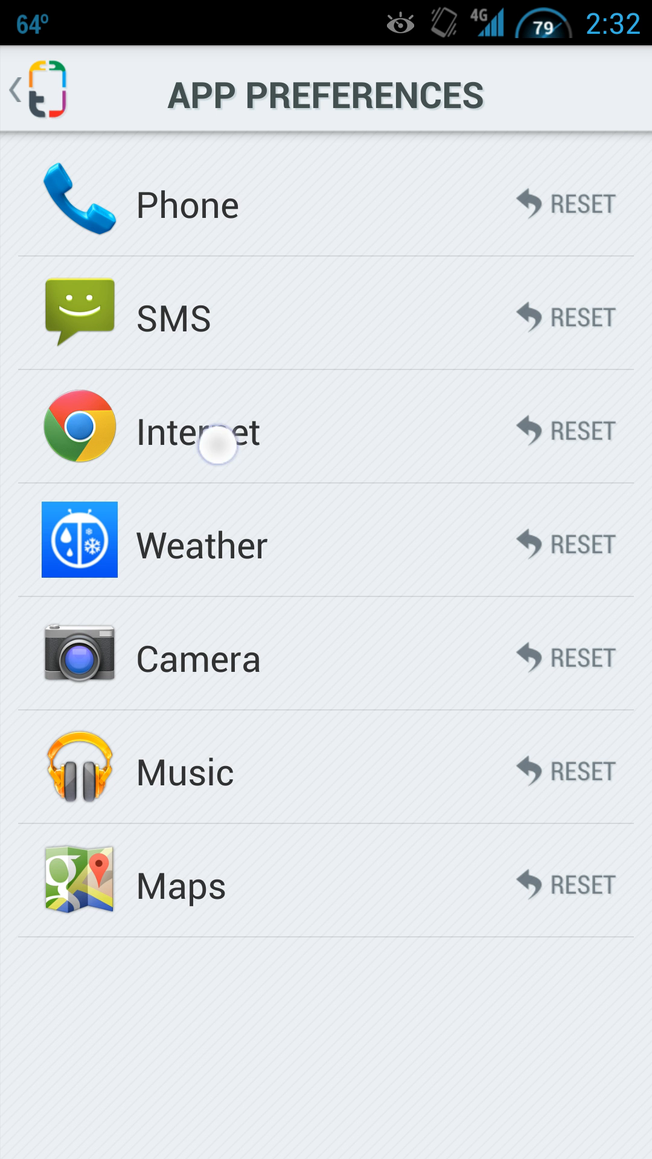
left_click(222, 430)
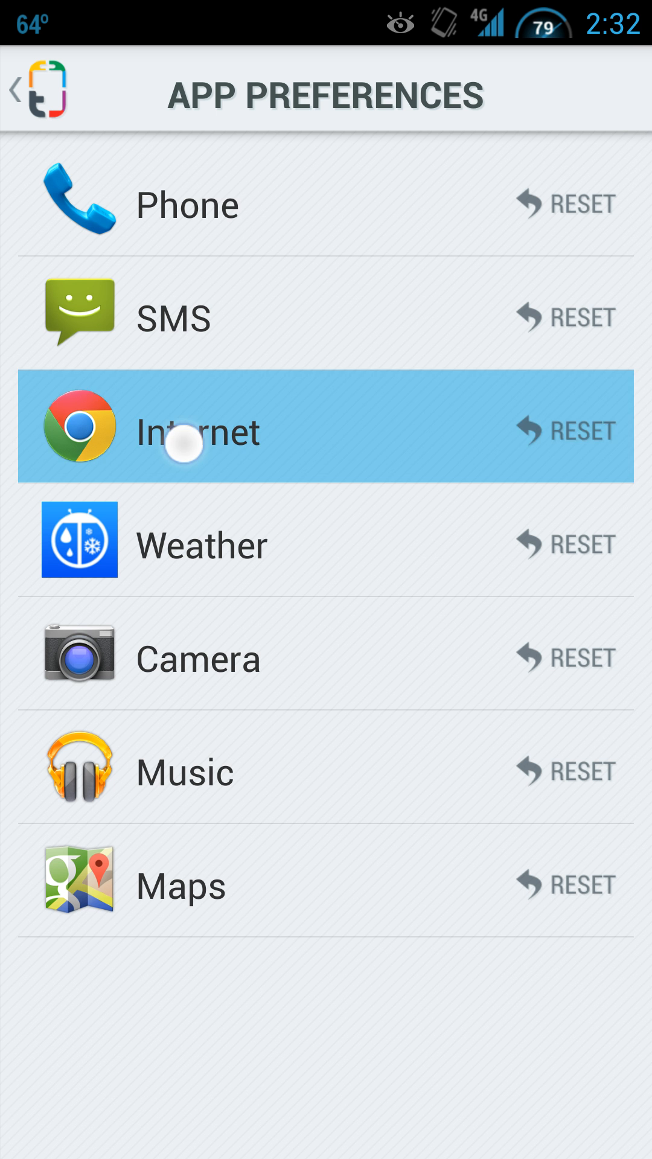
left_click(196, 430)
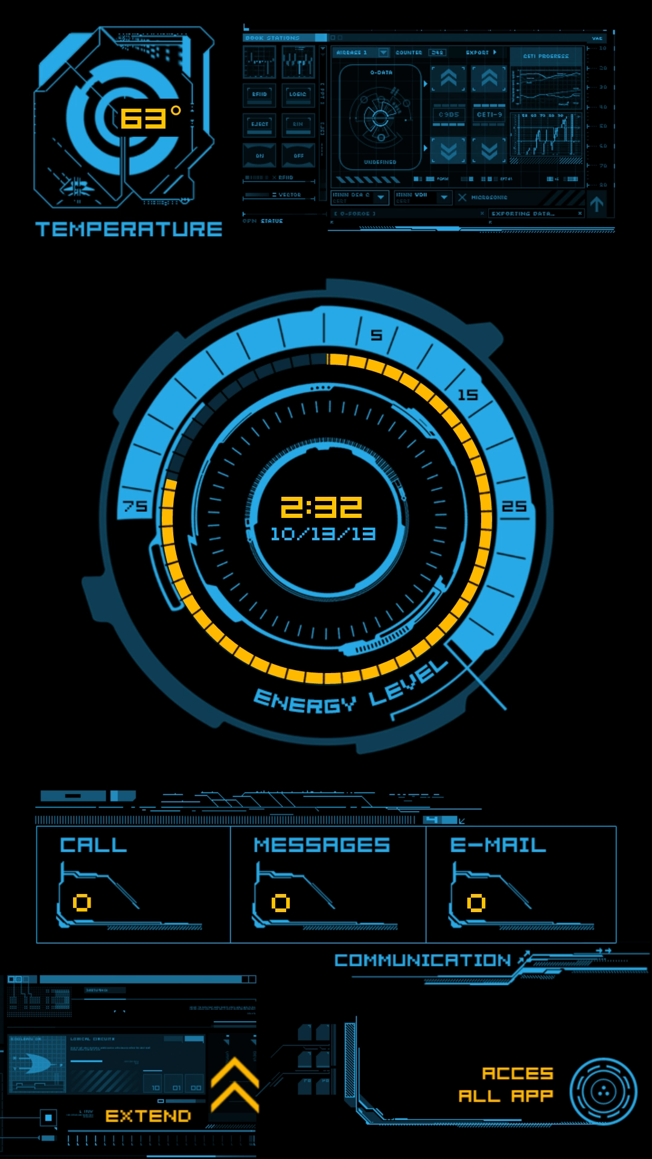
Step: Tap the dashboard E-MAIL tile and handle the Choose Email App dialog
left_click(519, 887)
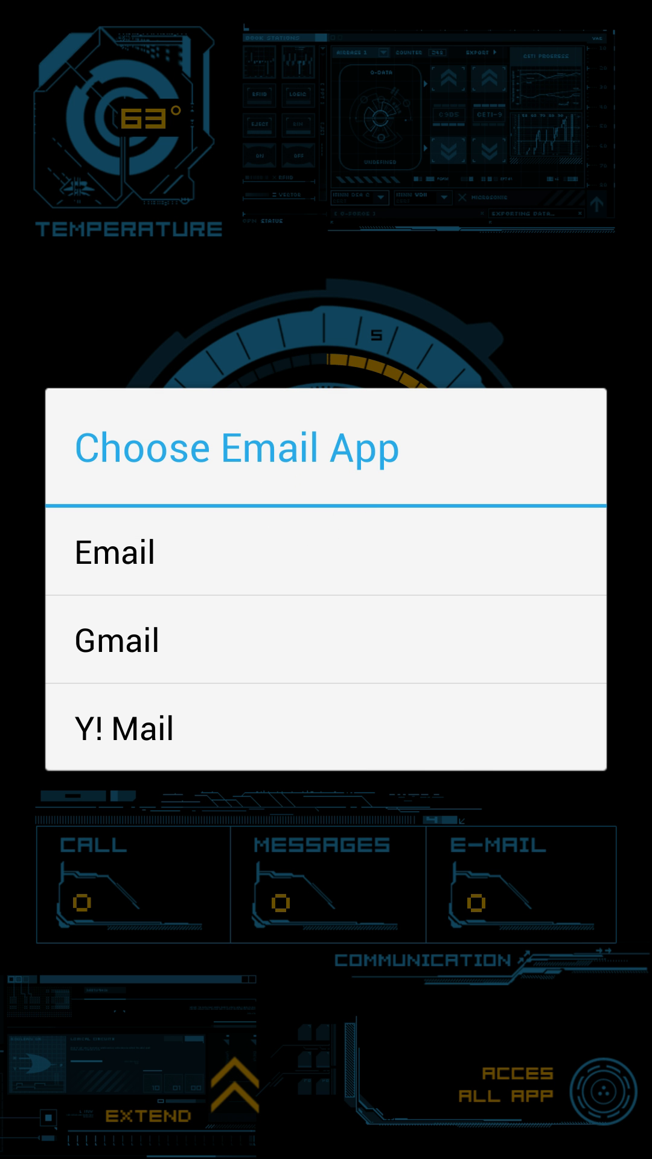
left_click(116, 640)
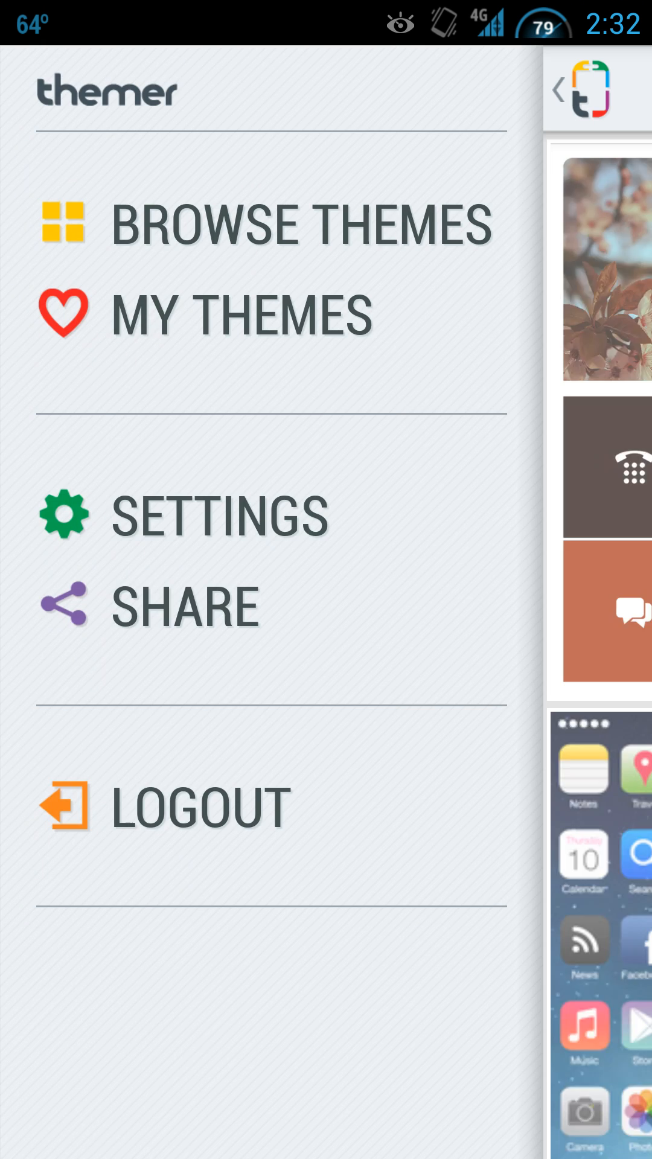
Step: Browse Staff Picks themes and apply the blurred sunset clock theme
left_click(302, 225)
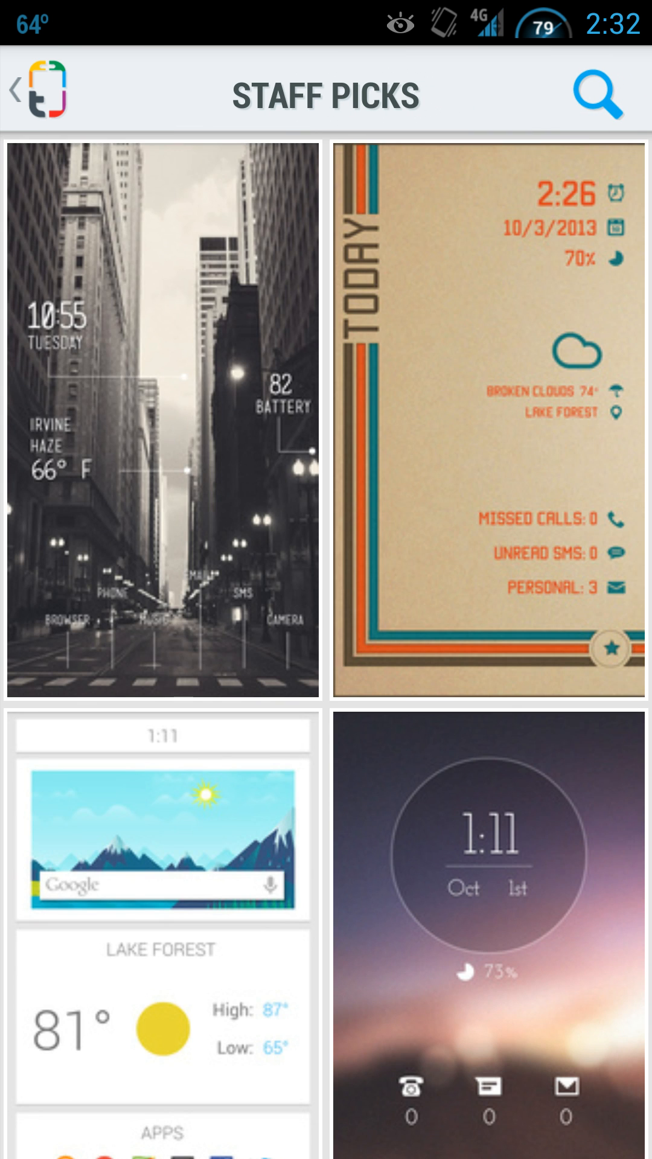
scroll("down", 3)
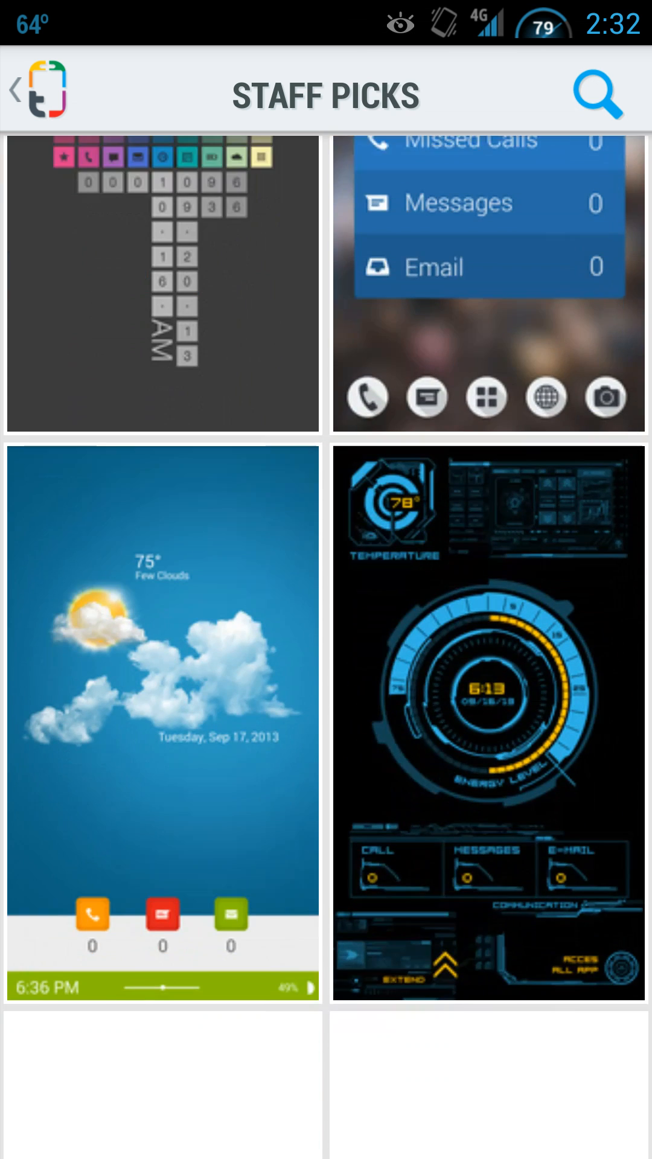
scroll("down", 3)
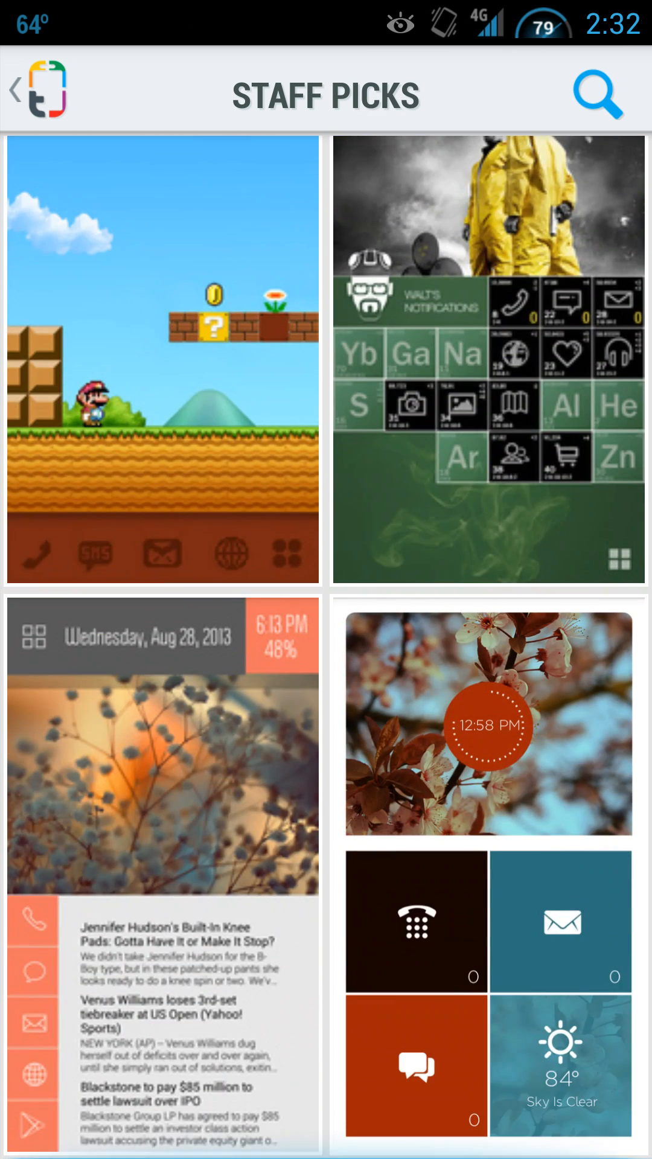
scroll("down", 3)
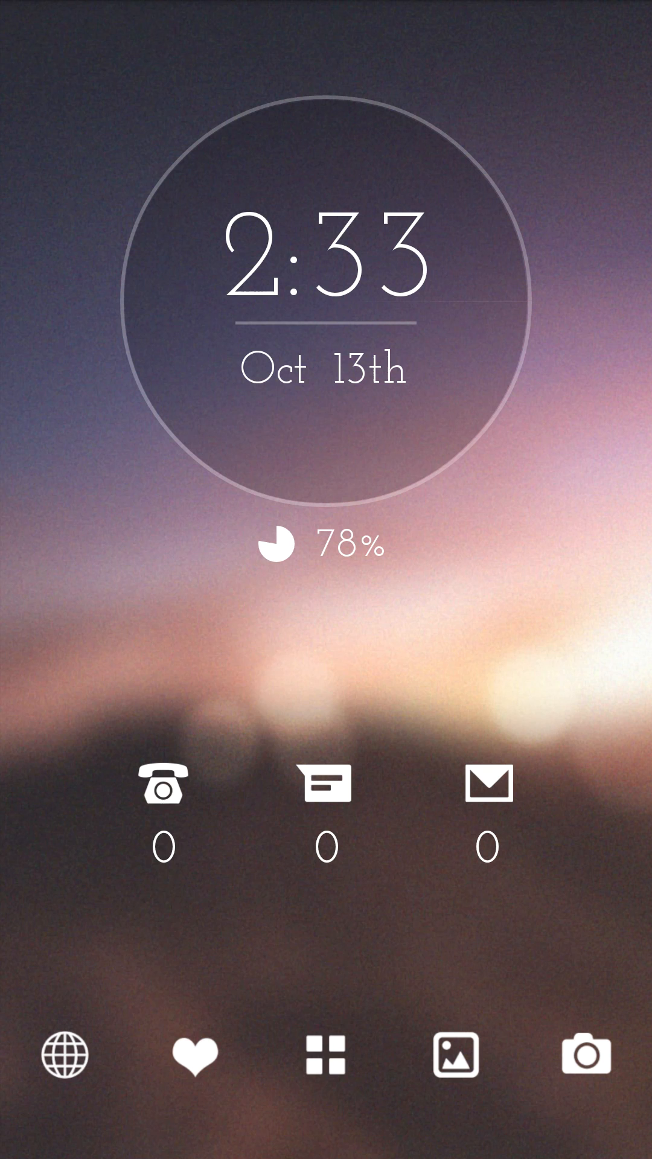
Step: Find Play Store in the installed apps list and launch it
left_click(325, 1055)
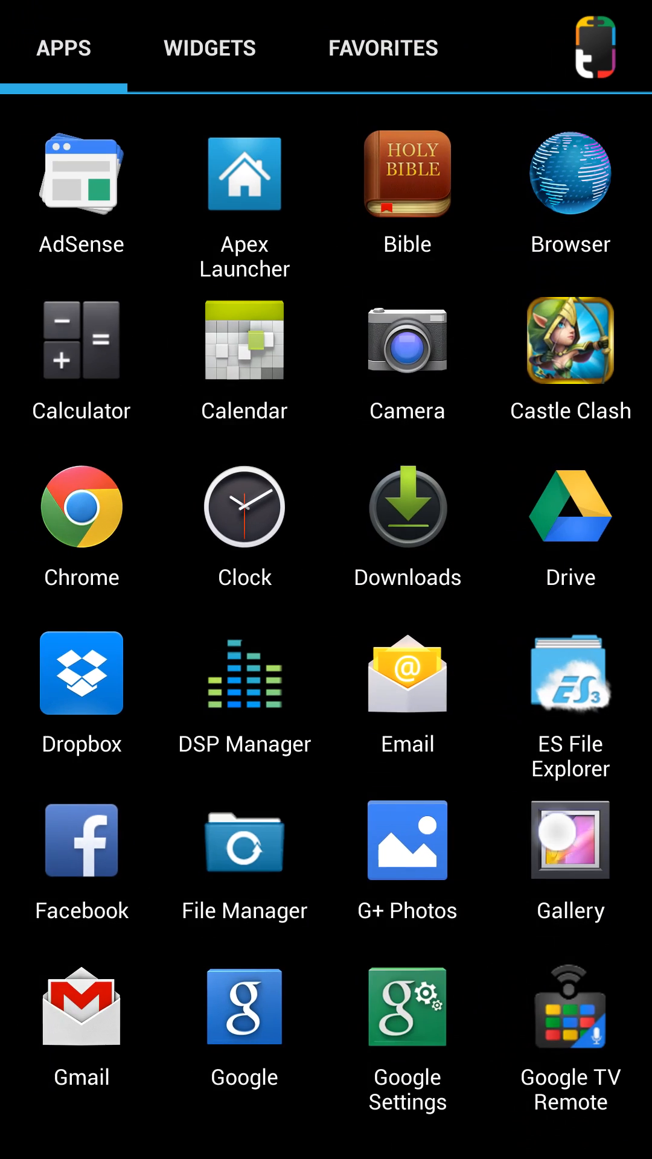
scroll("down", 3)
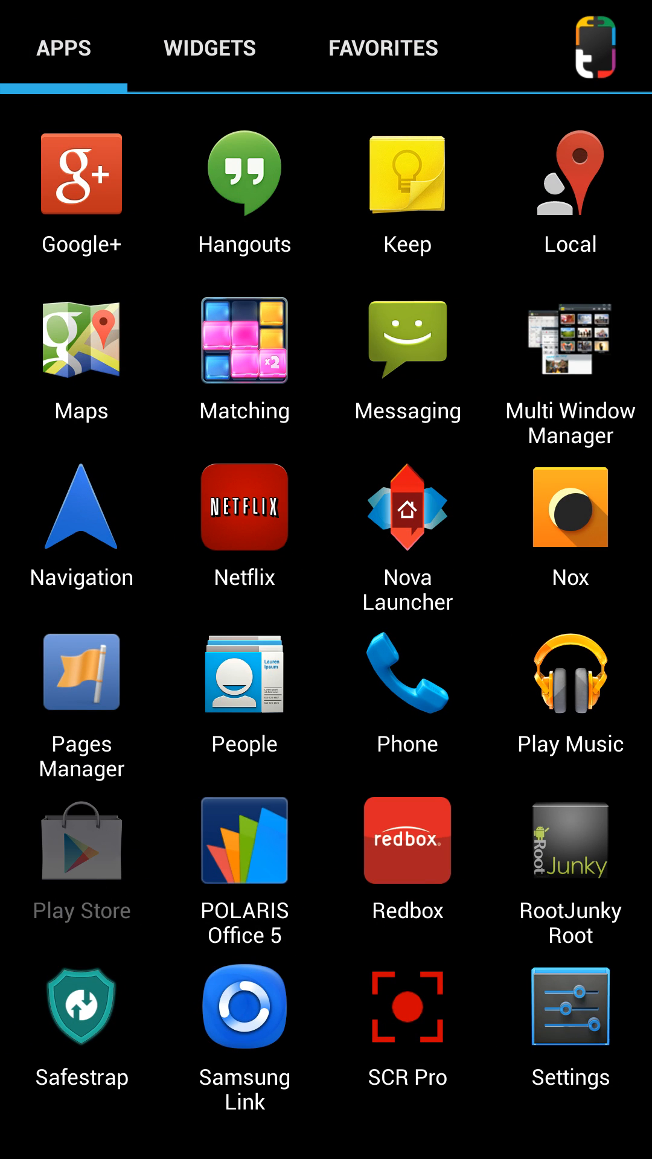
left_click(80, 838)
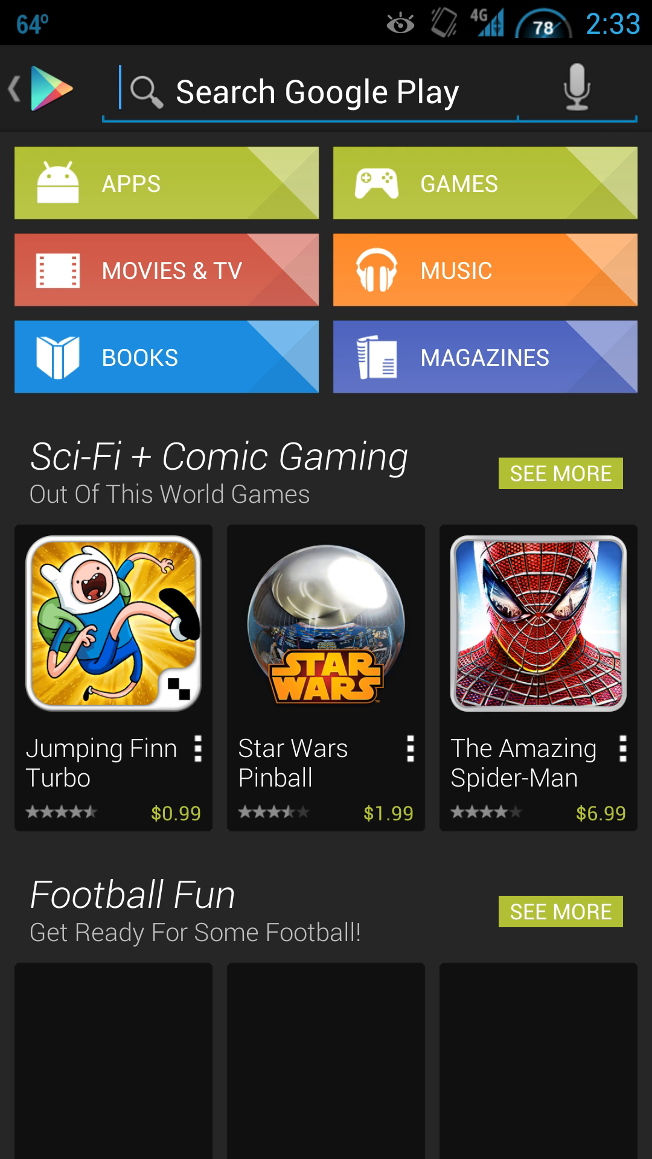
Step: Search Google Play for 'themer' to find the installed Themer Beta
type("themer")
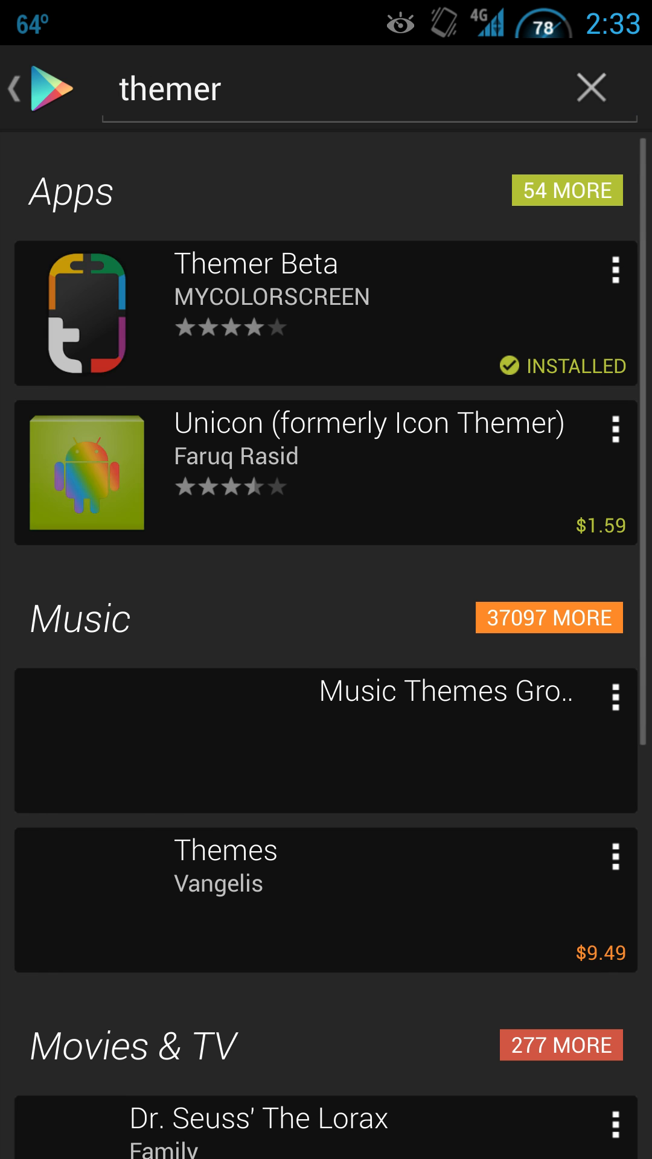